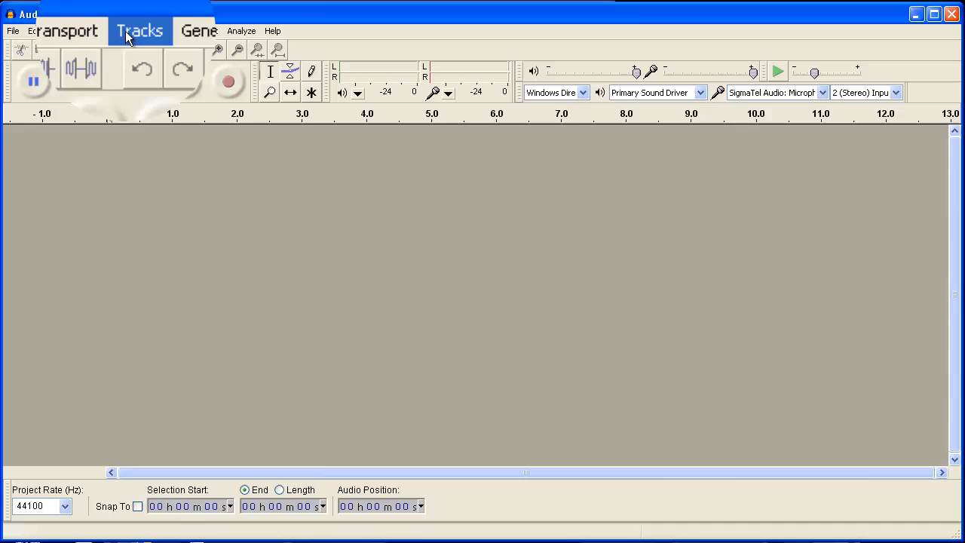
Step: Add a new empty stereo track to the project via Tracks > Add New
left_click(139, 30)
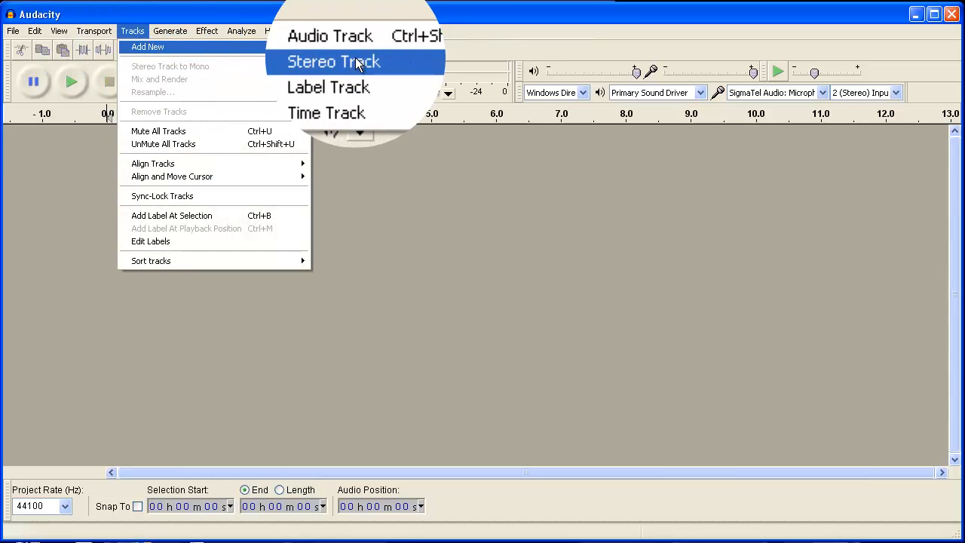
left_click(333, 61)
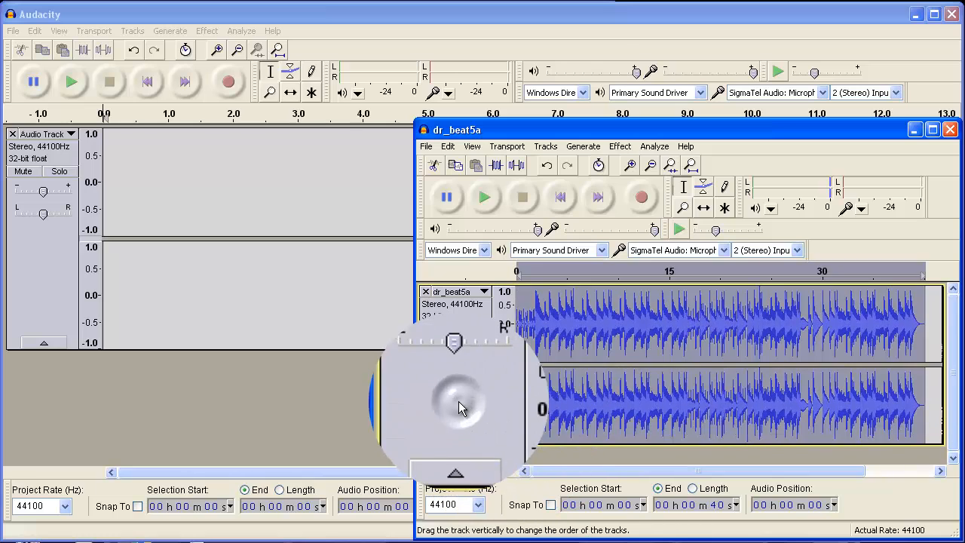
Step: Copy all of dr_beat5a and paste it into the new stereo track as the first ~40-second song
left_click(447, 146)
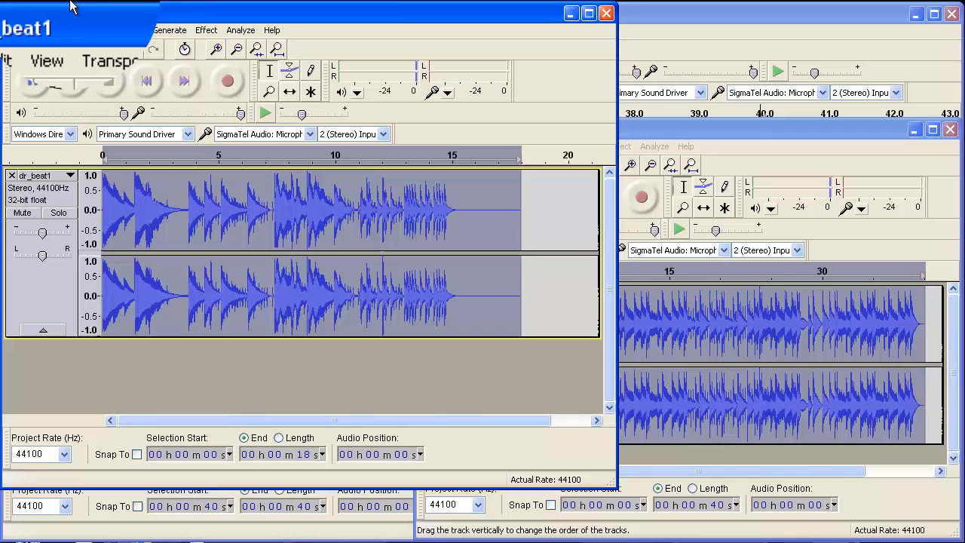
left_click(32, 30)
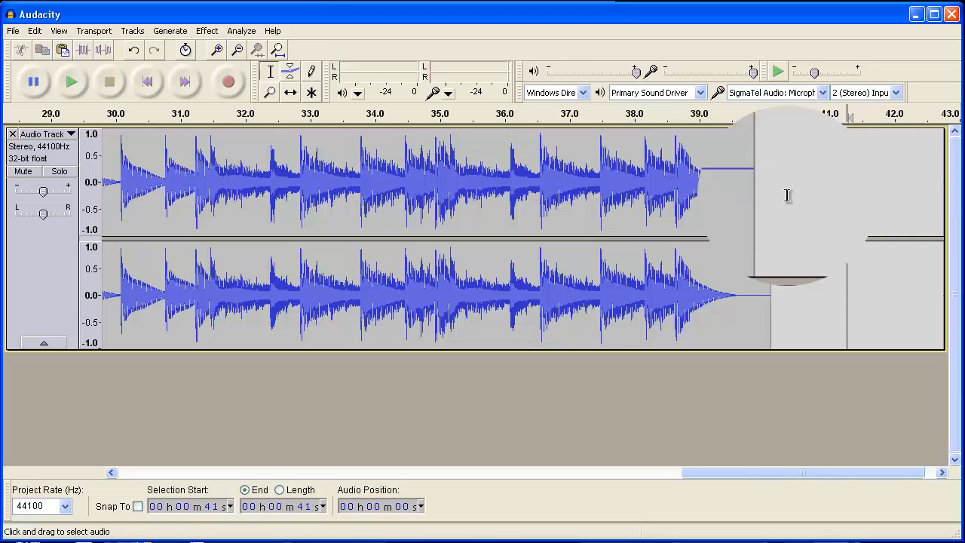
left_click(35, 31)
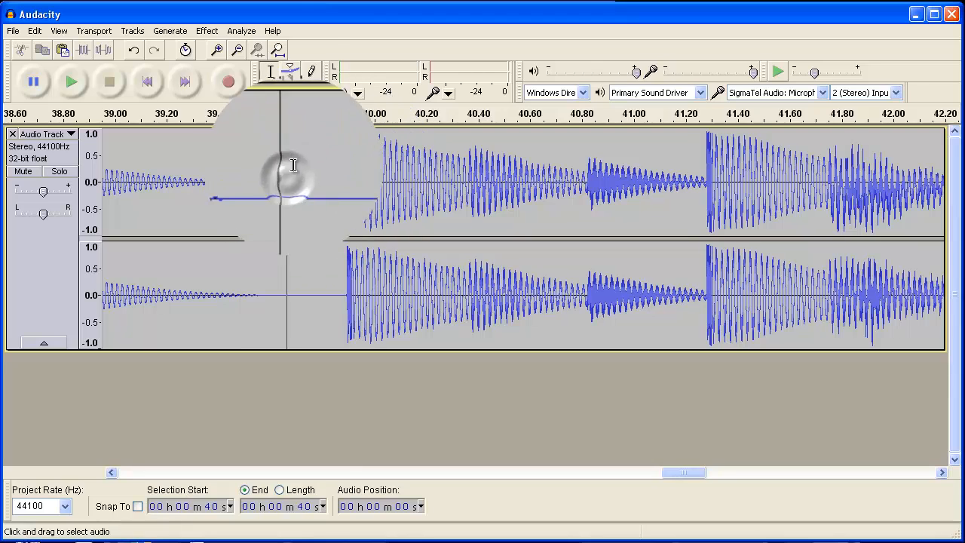
Step: Paste dr_beat1 at the end of the first song so both play back to back
left_click(238, 47)
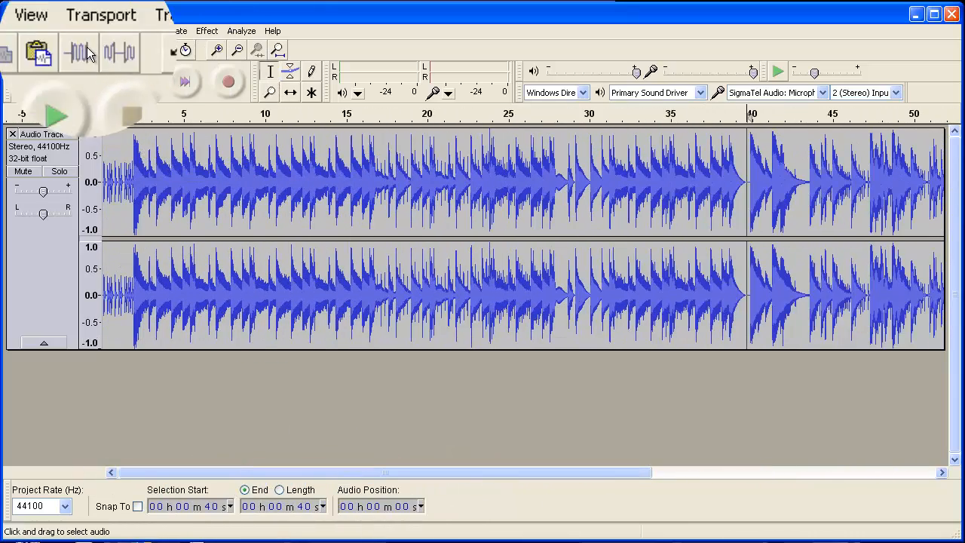
Step: Export the joined track as an MP3 file named testaudio
left_click(12, 30)
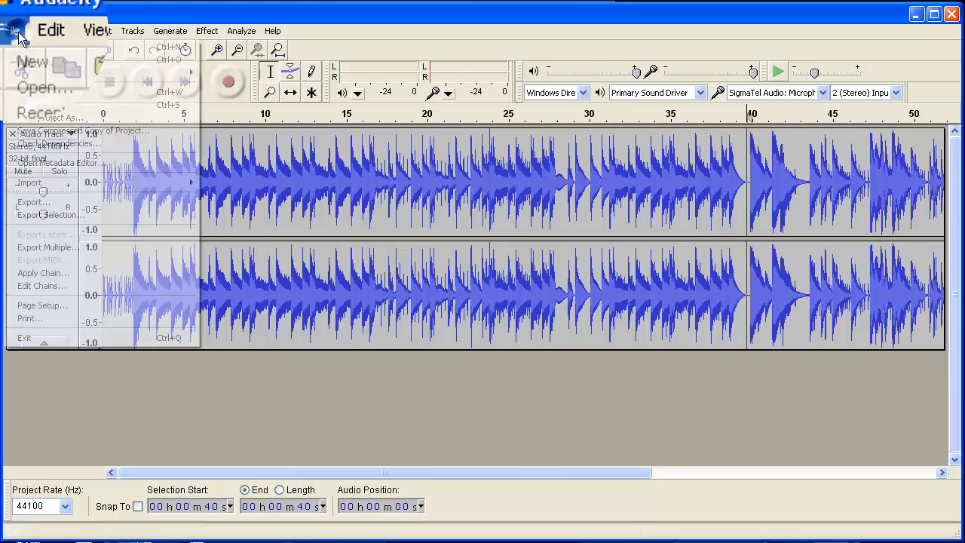
left_click(33, 202)
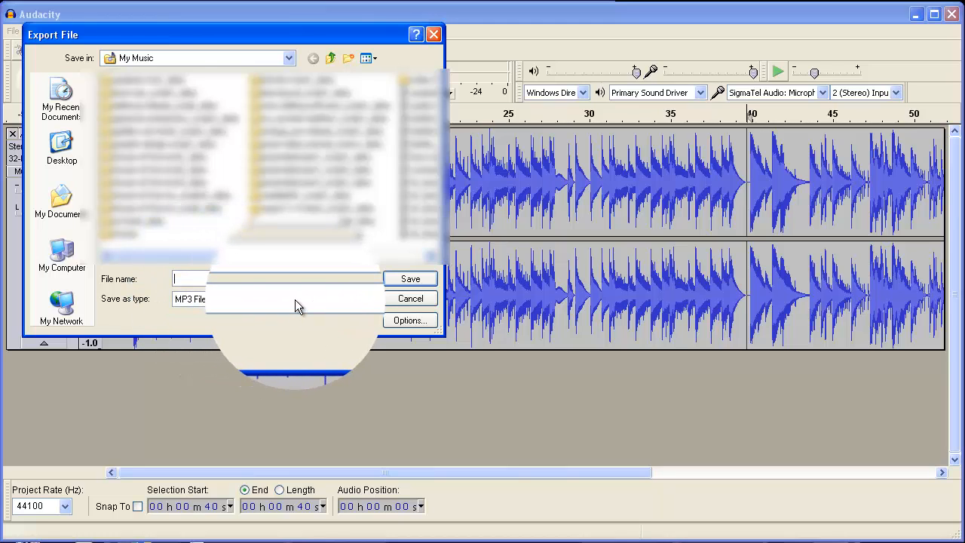
type("testaudio")
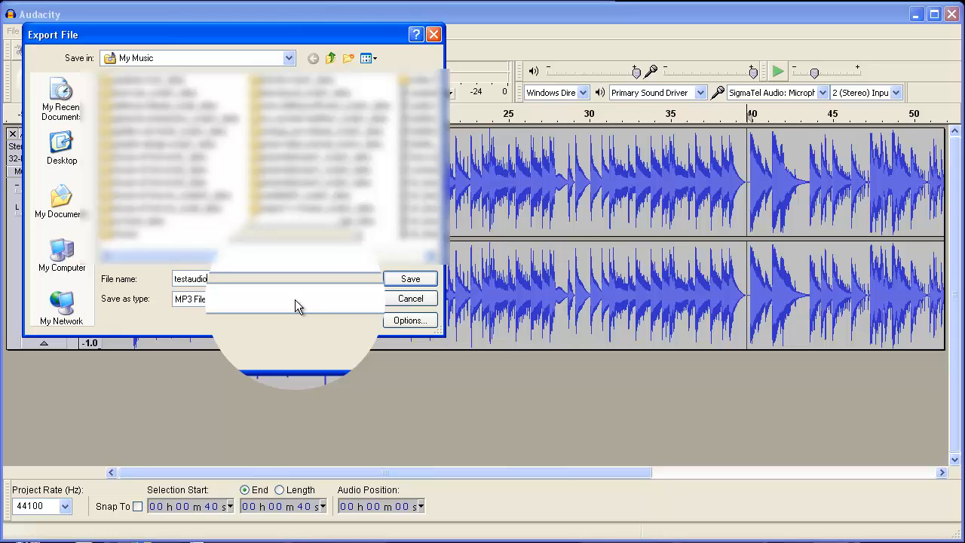
left_click(410, 277)
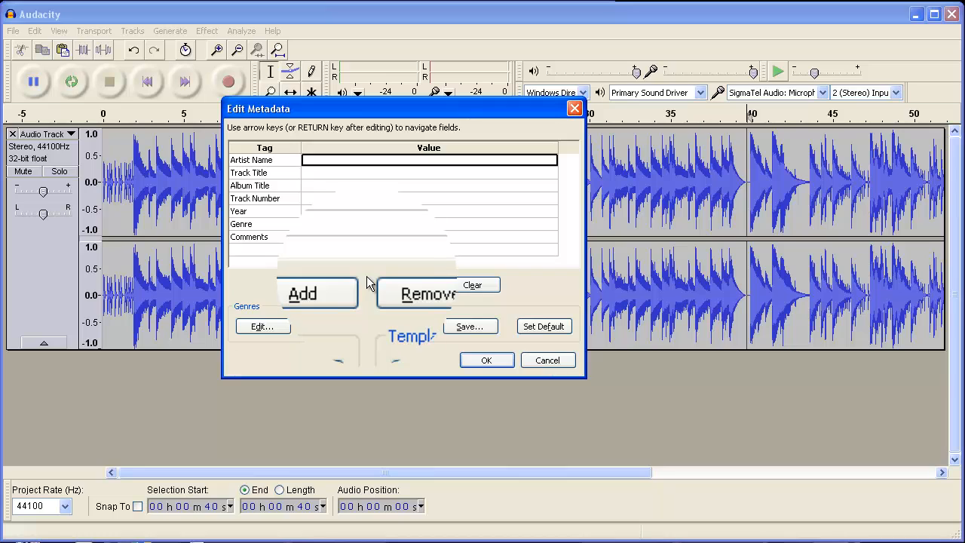
Step: Tag the MP3 with artist 'King Drekon' and year 2013, then finish the export
type("King Drekon")
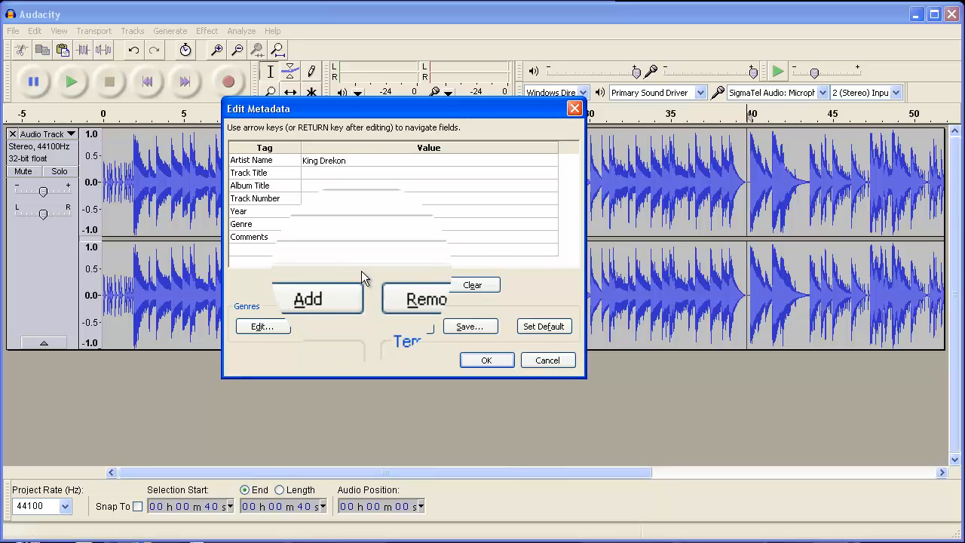
type("2013")
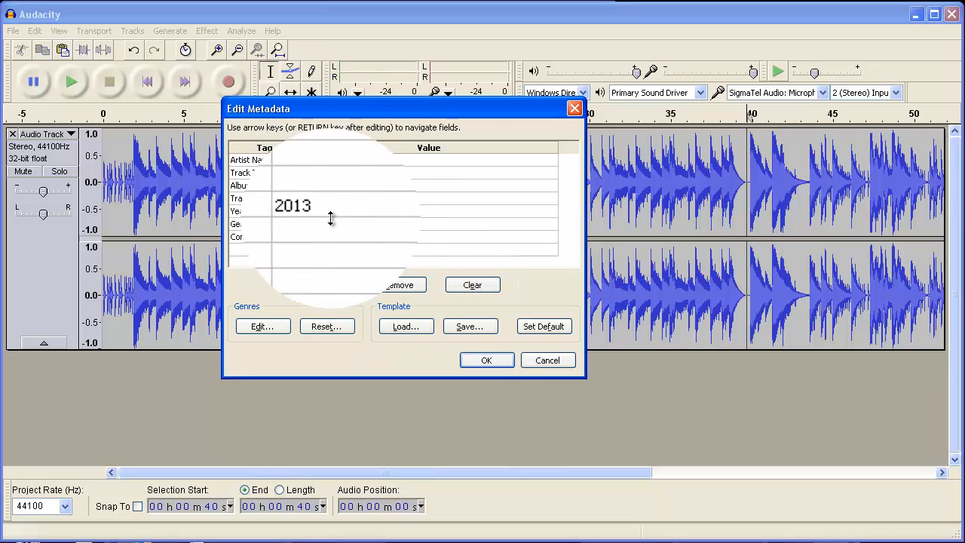
left_click(486, 359)
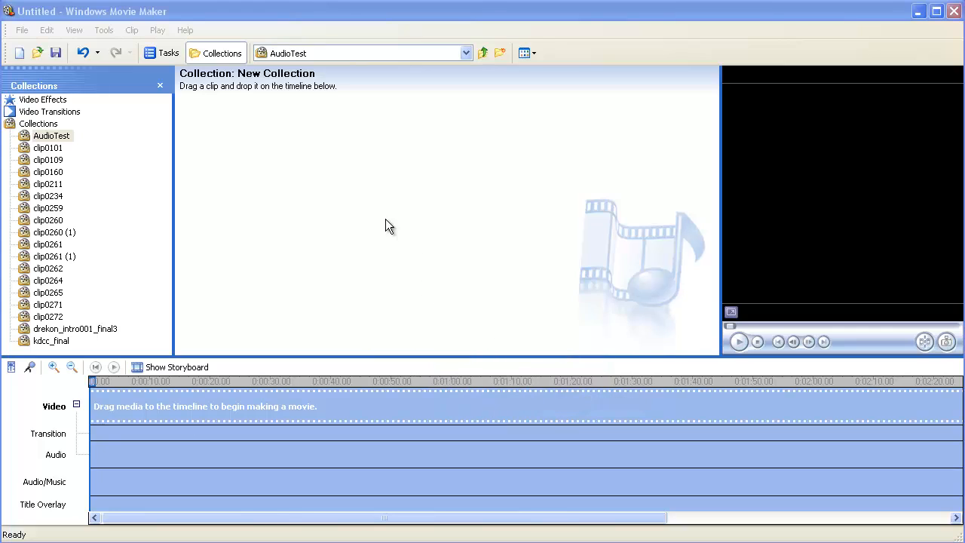
mouse_move(356, 202)
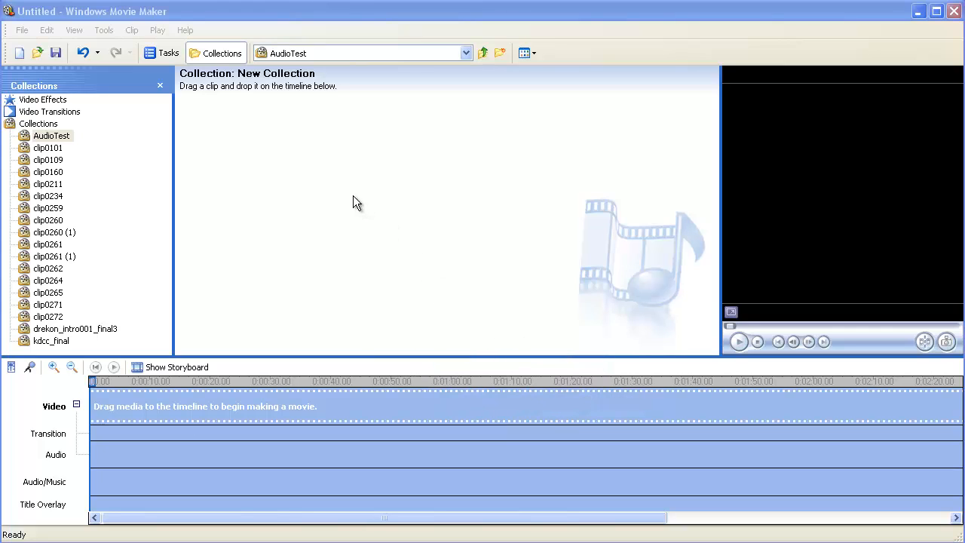
mouse_move(350, 199)
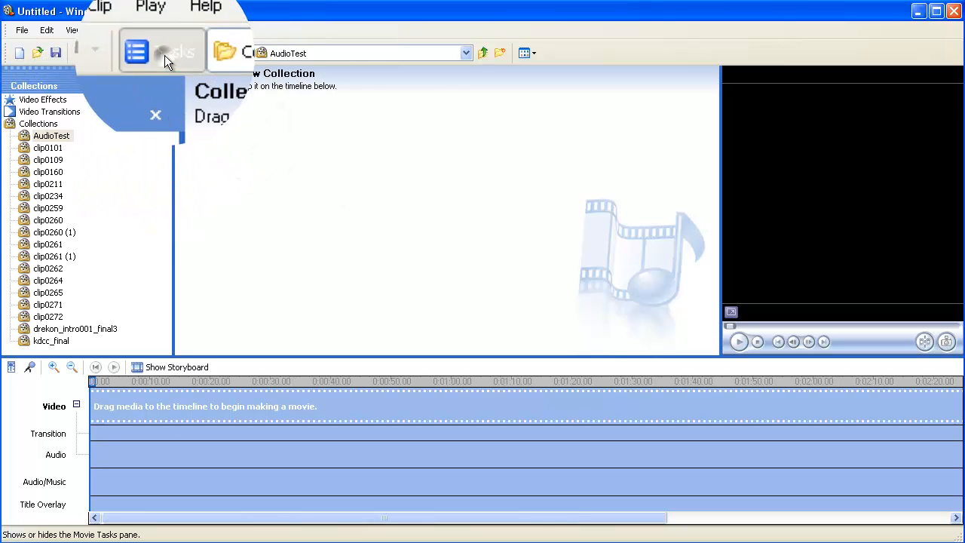
Step: Import the testaudio MP3 from My Music into the AudioTest collection
left_click(162, 53)
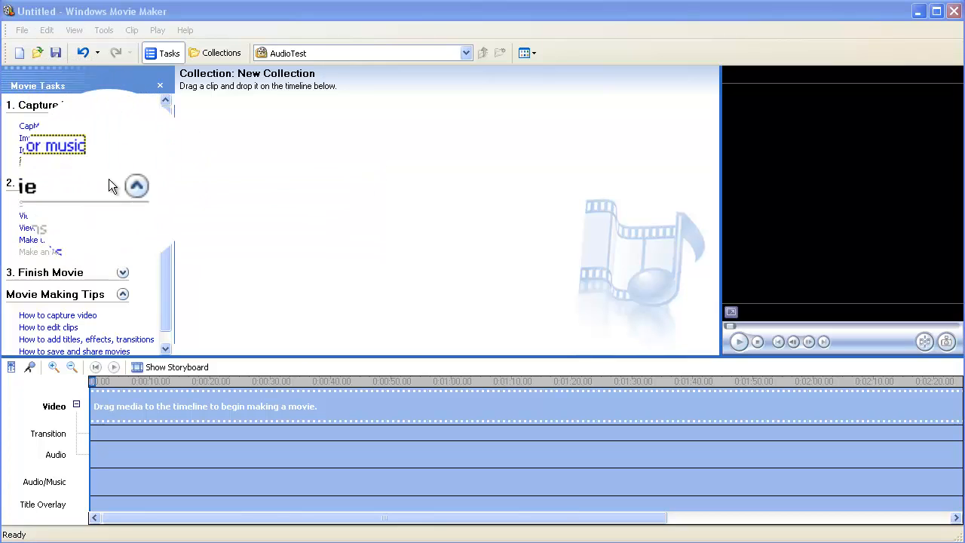
left_click(52, 144)
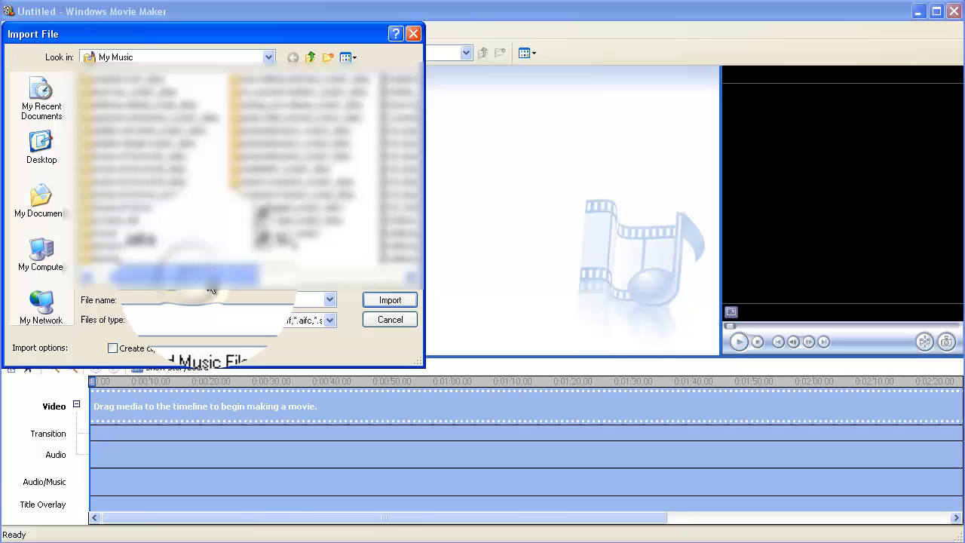
left_click(285, 238)
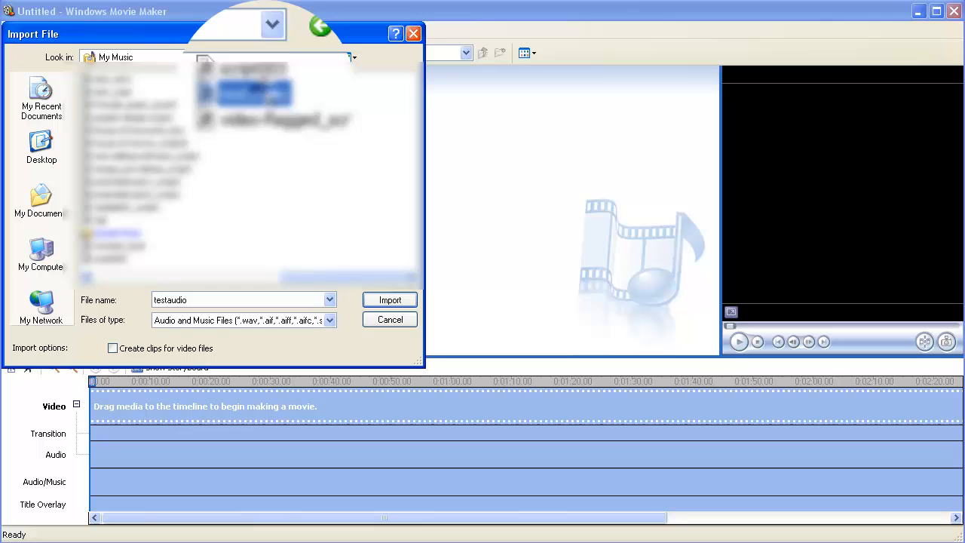
left_click(389, 299)
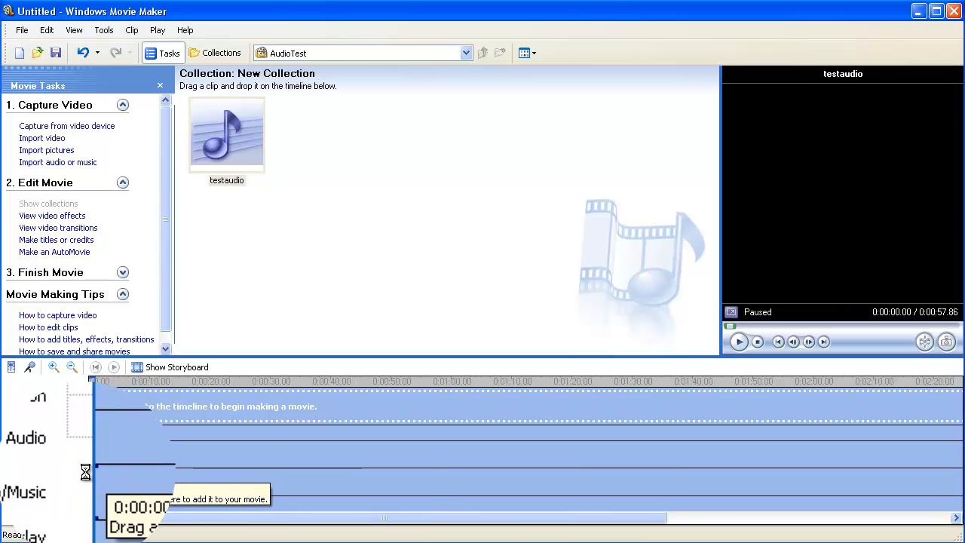
Step: Place the testaudio clip on the Audio/Music timeline track and zoom in on it
left_click(53, 368)
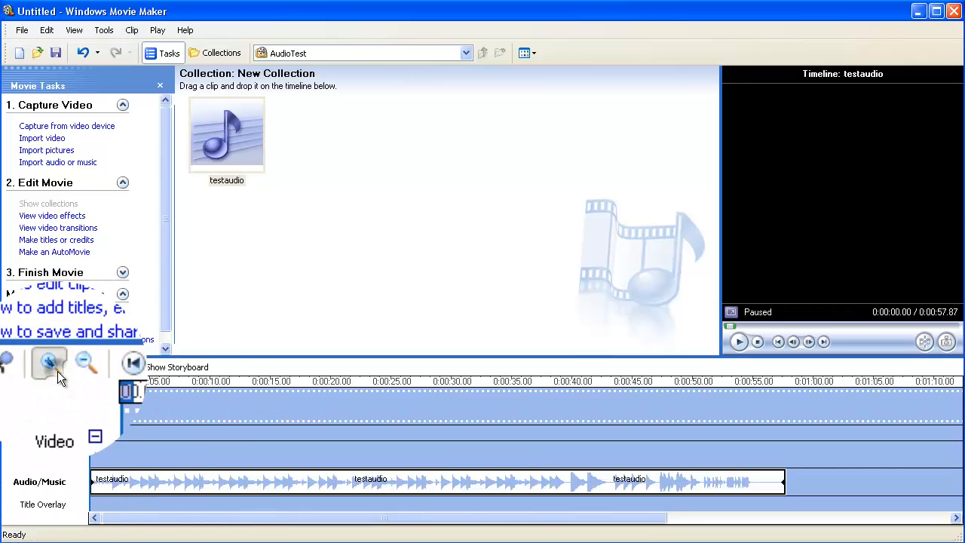
left_click(48, 364)
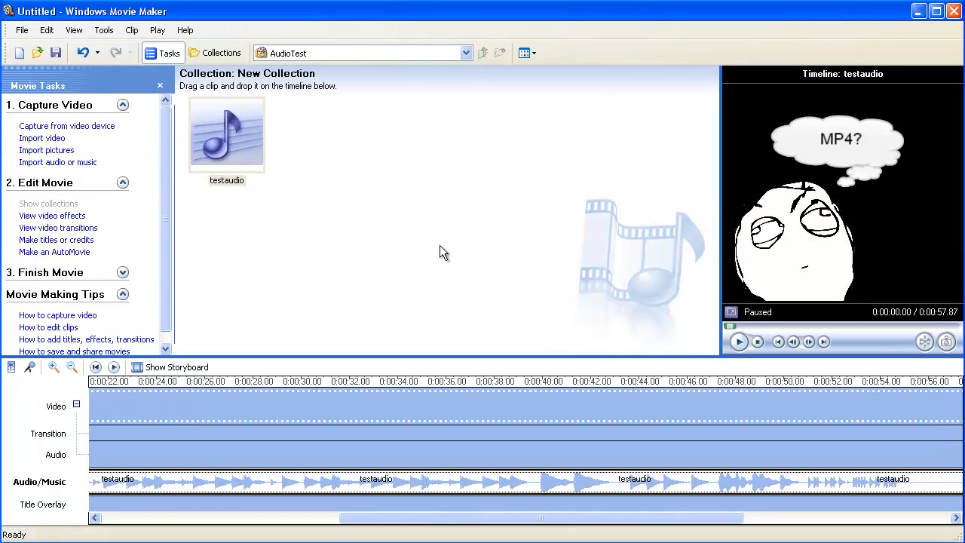
left_click_drag(721, 248, 595, 249)
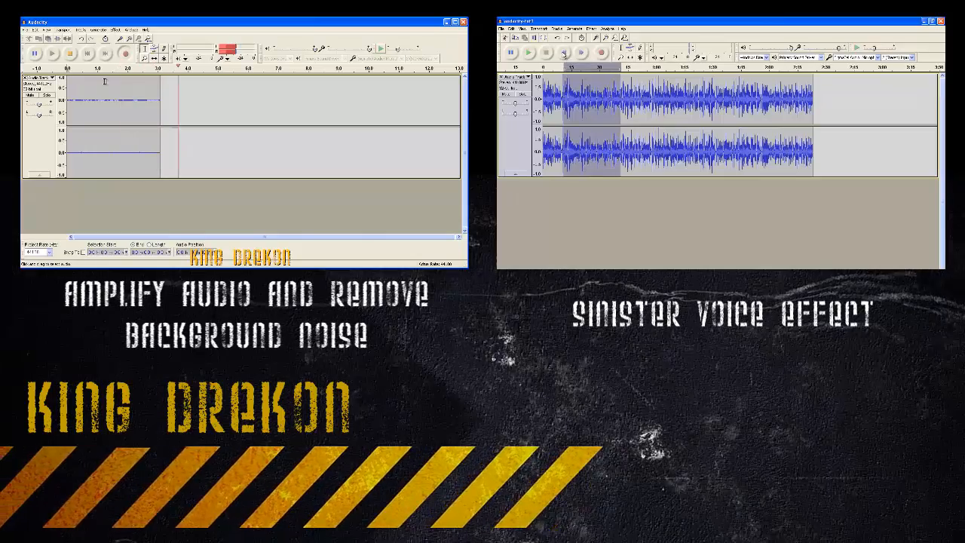
left_click(591, 28)
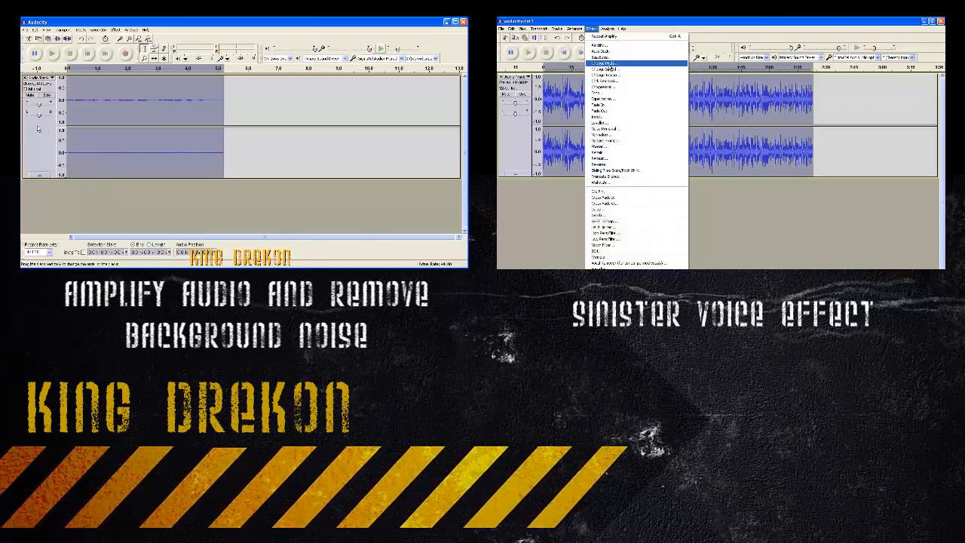
left_click(116, 30)
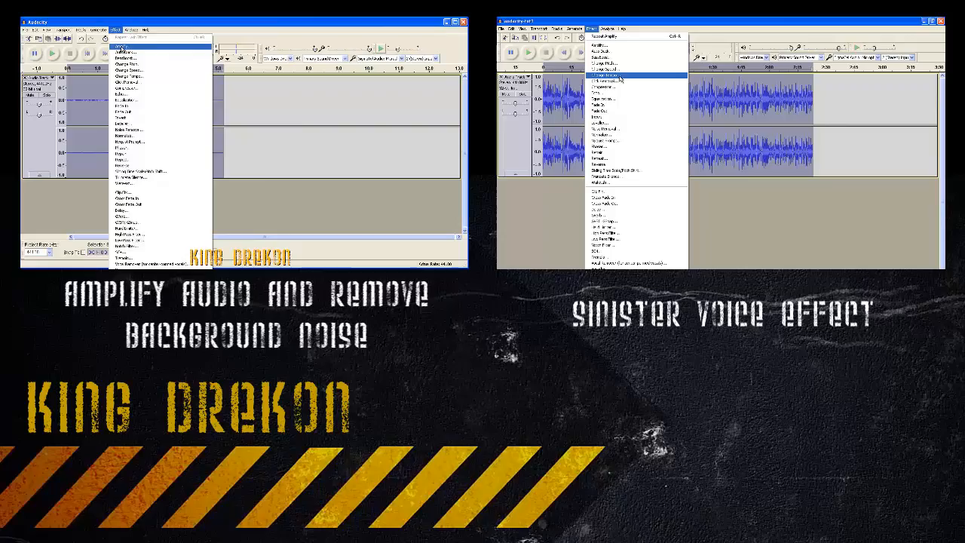
left_click(121, 47)
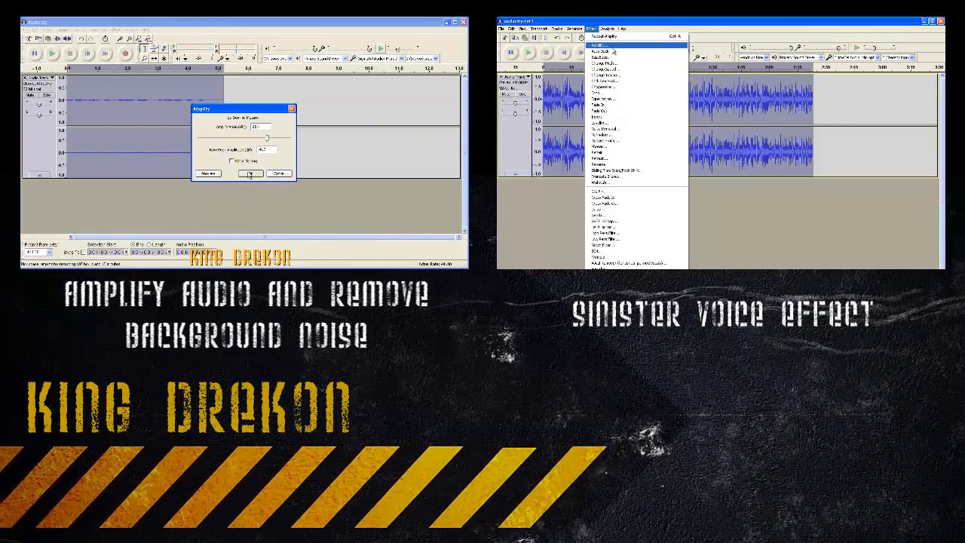
left_click(250, 173)
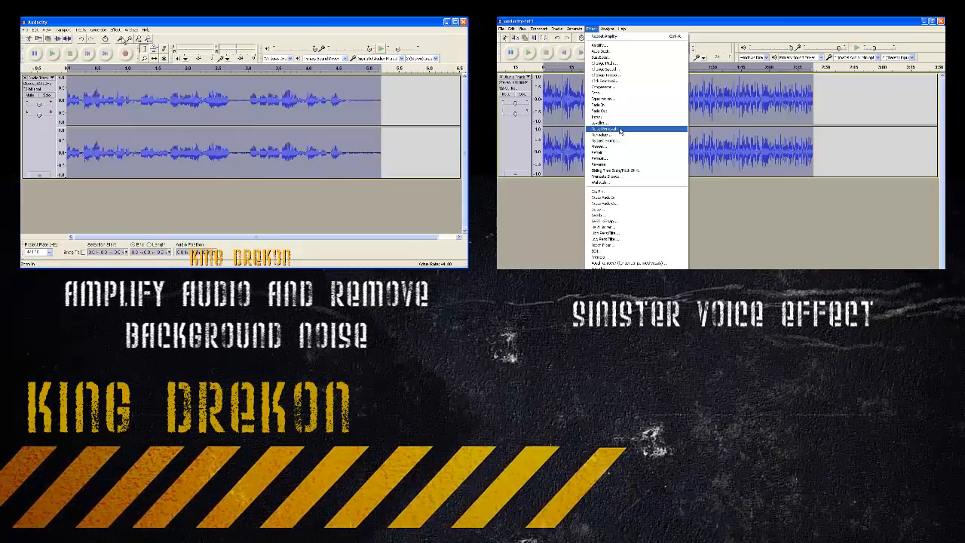
left_click(603, 130)
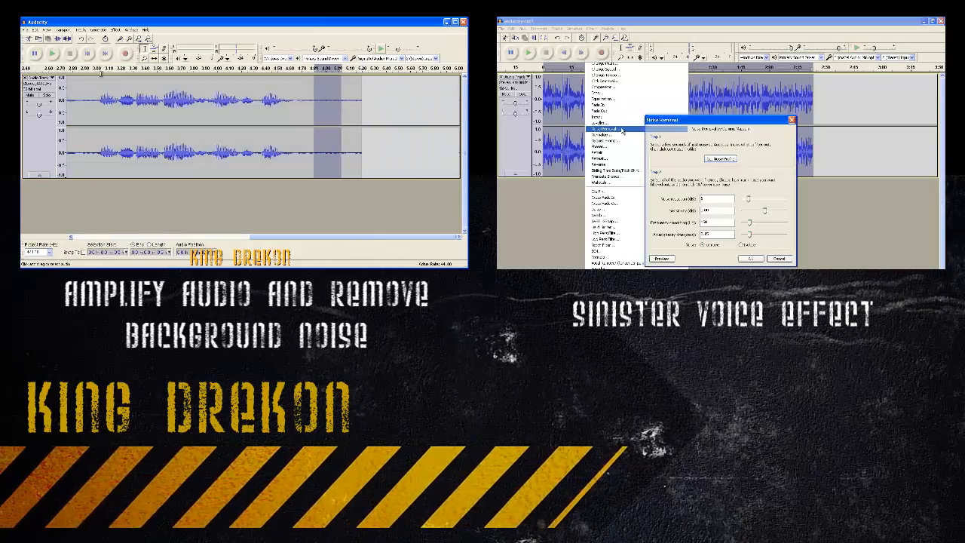